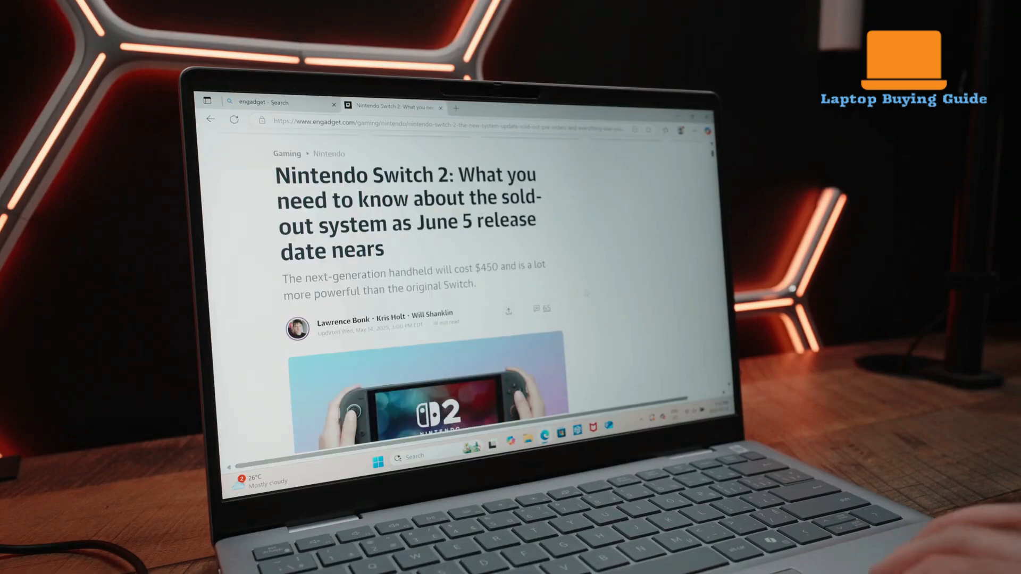
scroll(down, 3)
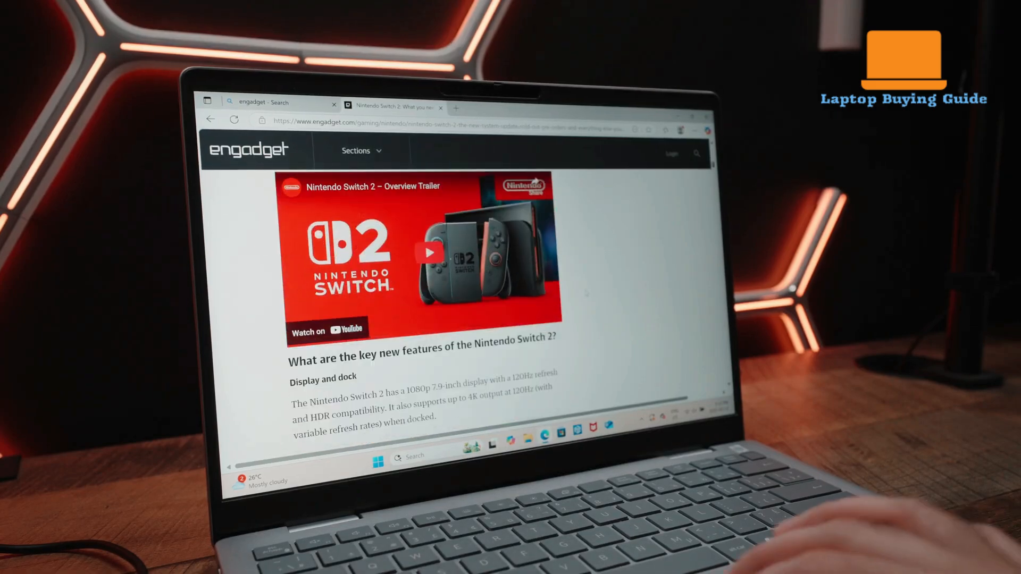